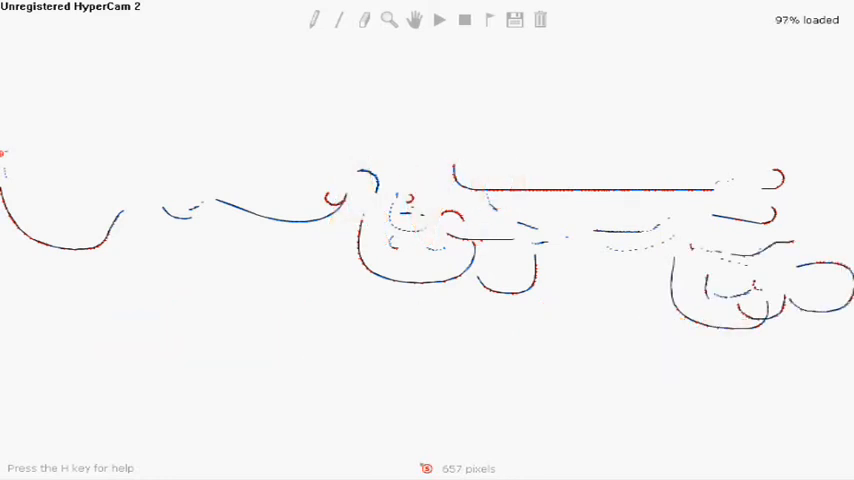
Start track playback with the Play button so the rider sleds onto the flat stretch.
left_click(439, 19)
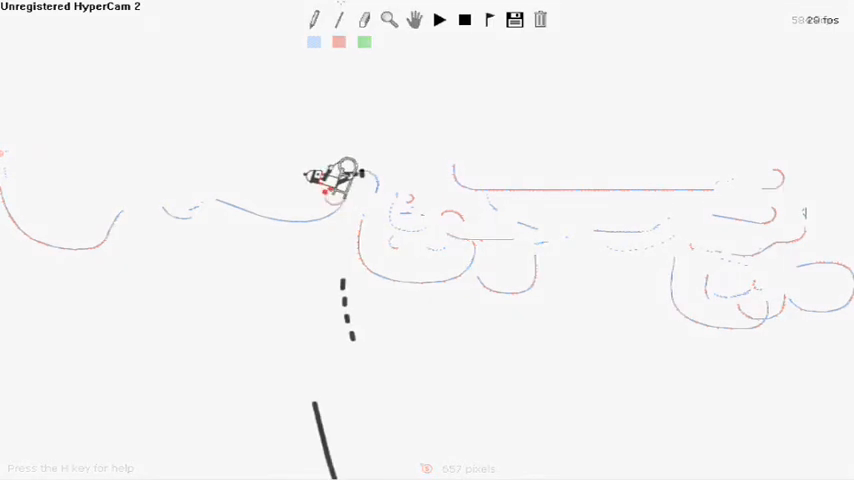
left_click(439, 19)
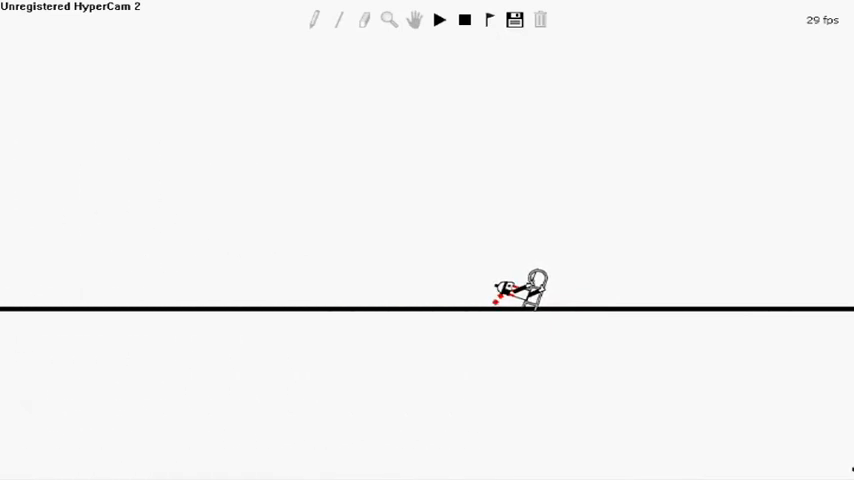
Keep the rider sledding through the dashed and curved sections toward the drawn credits.
left_click(439, 19)
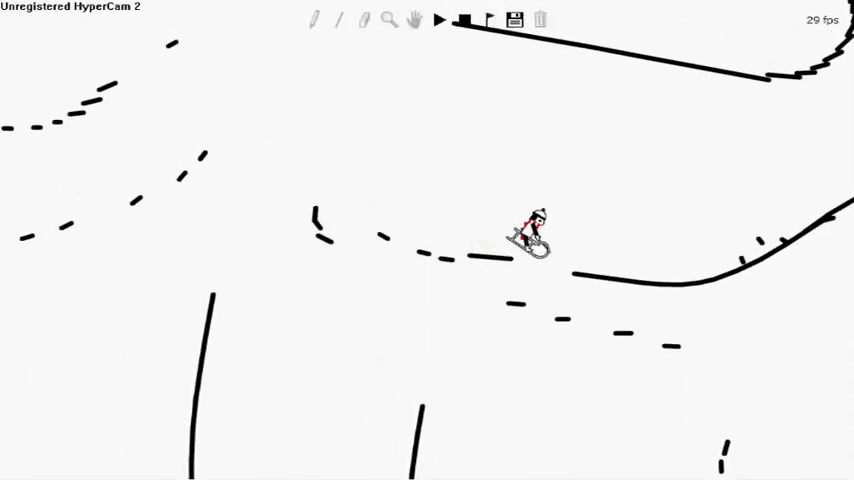
left_click(441, 20)
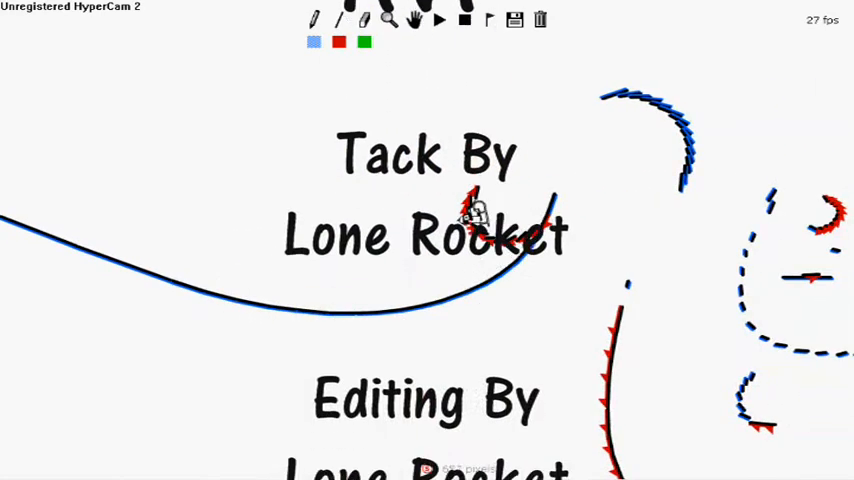
Scroll playback past the 'Editing By Lone Rocket' credit toward the Music credit.
scroll("down", 3)
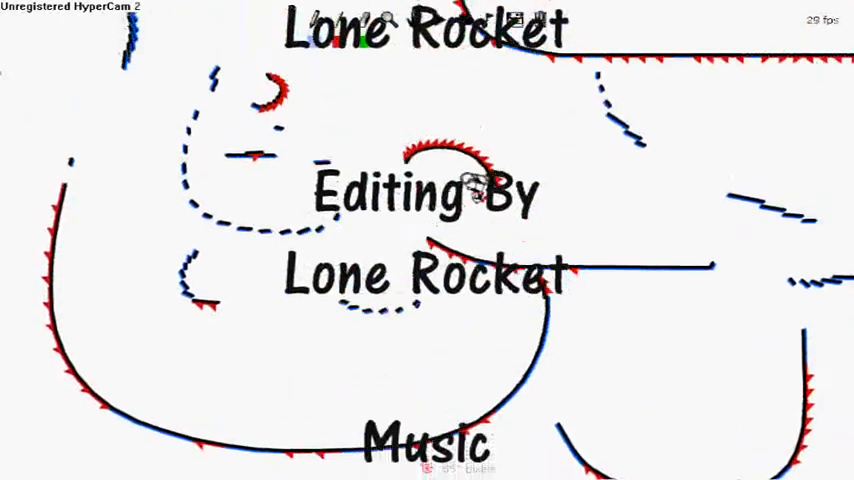